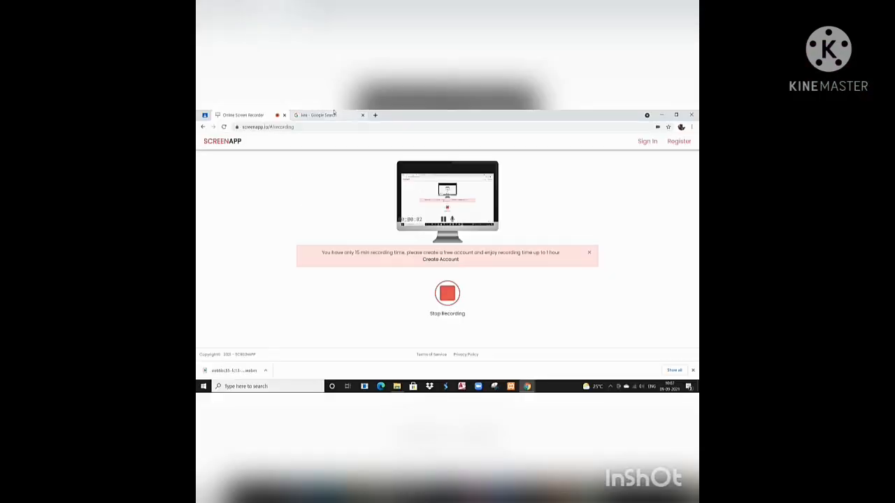
Step: Reach the Karnataka Examinations Authority home page from the 'kea' Google search results
left_click(322, 115)
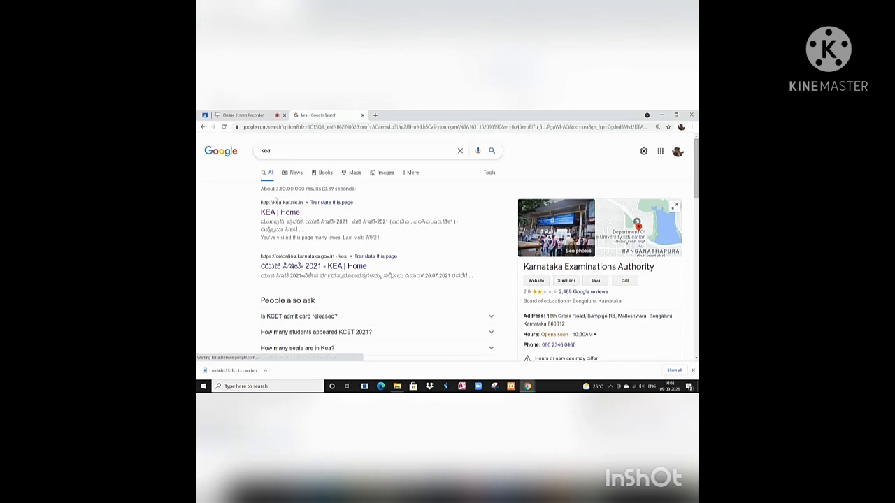
left_click(280, 213)
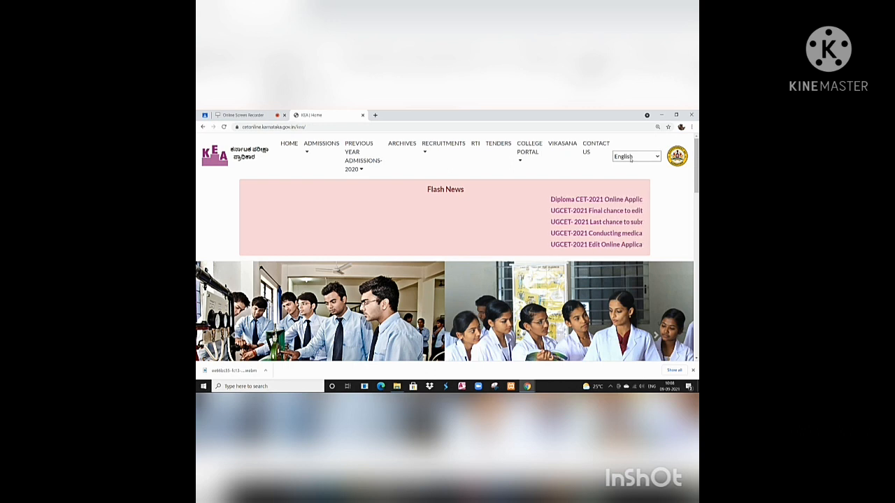
left_click(635, 156)
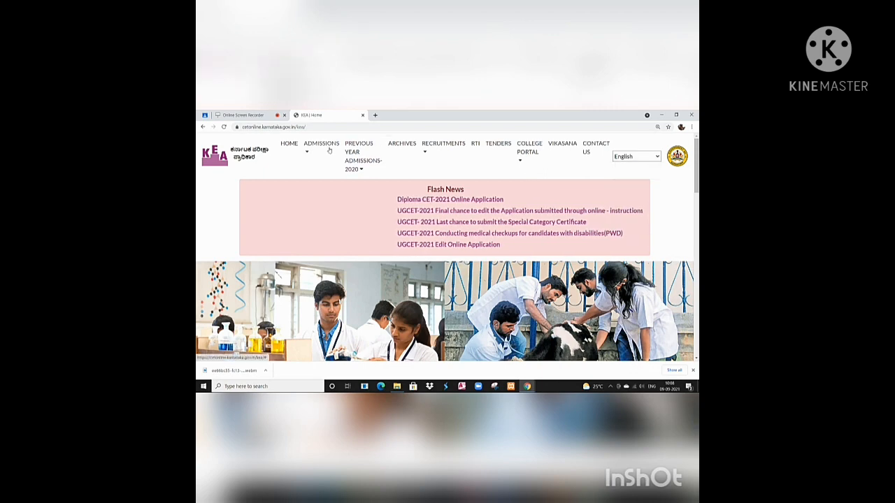
Step: Navigate to Admissions > PG CET-2021 and expand the Syllabus-2021 subject list
left_click(321, 146)
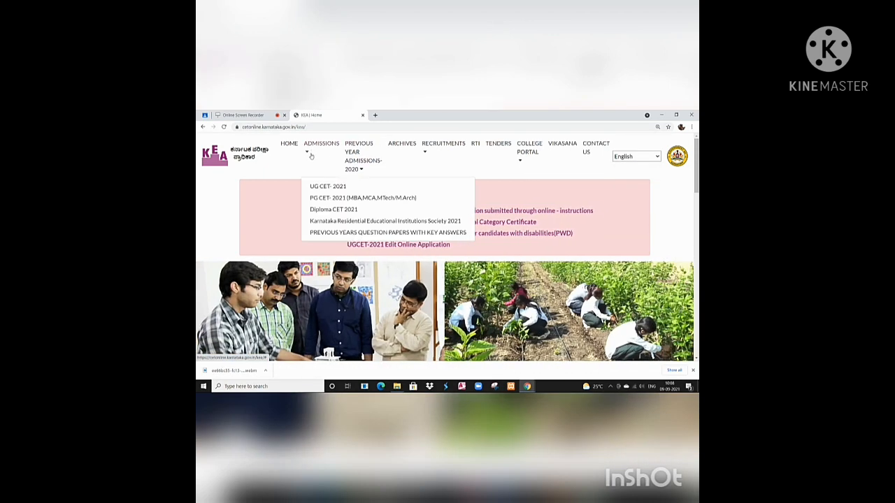
left_click(342, 199)
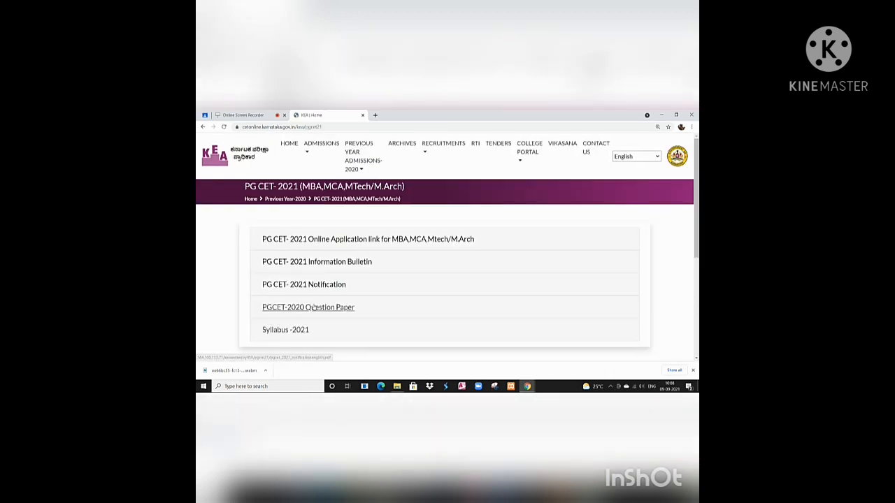
mouse_move(285, 329)
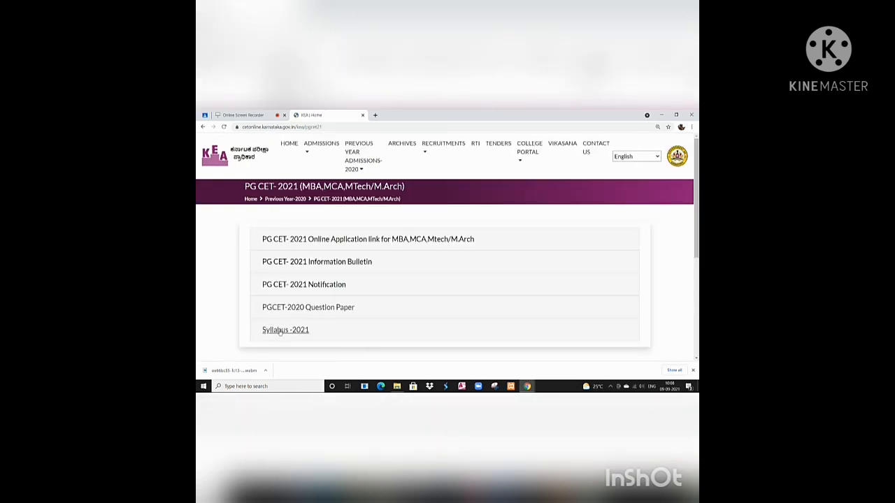
left_click(285, 330)
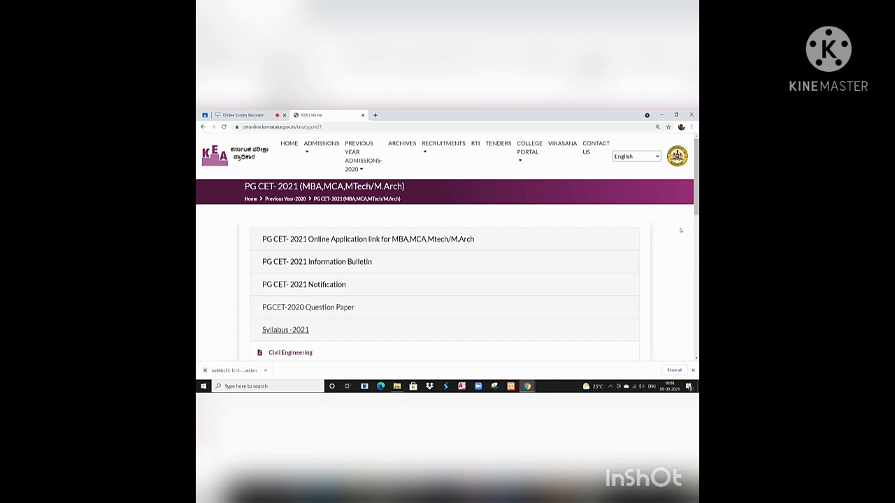
Step: Scroll the syllabus subject list down to the MCA entry
scroll("down", 3)
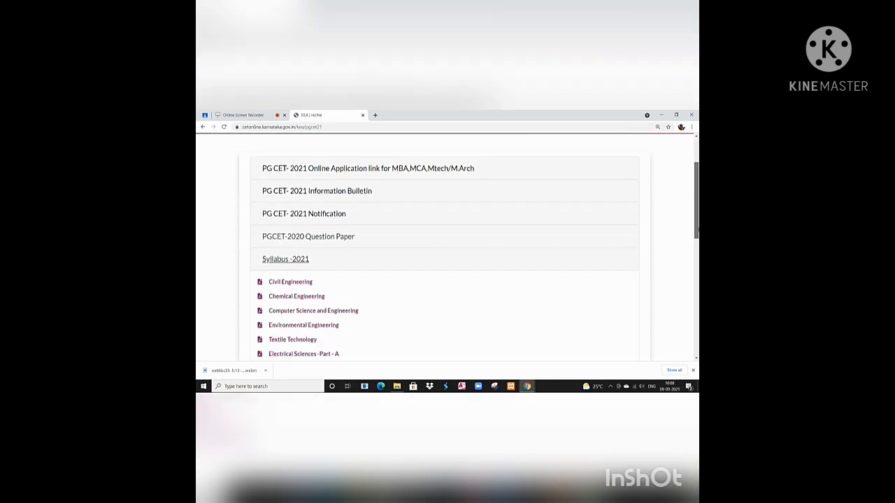
scroll("down", 3)
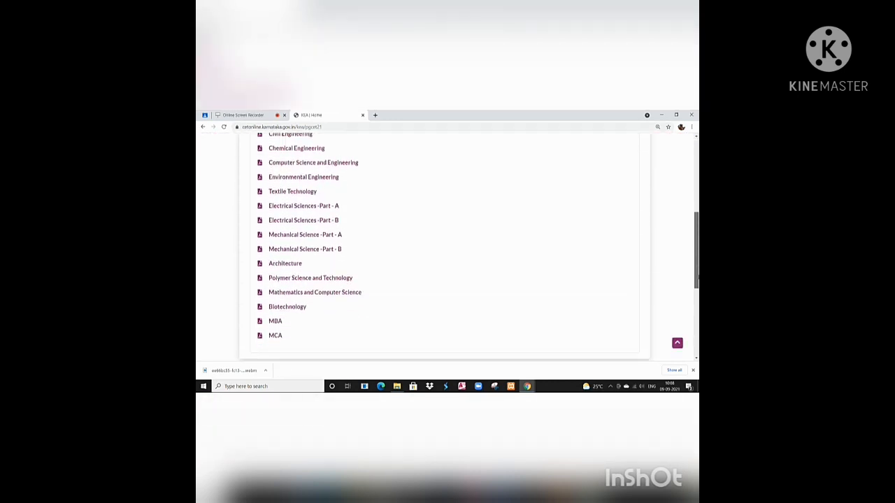
scroll("up", 3)
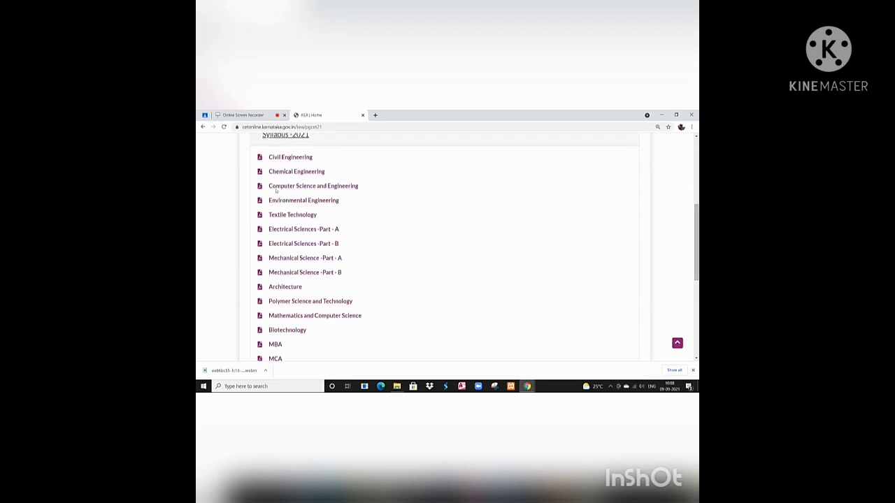
mouse_move(278, 294)
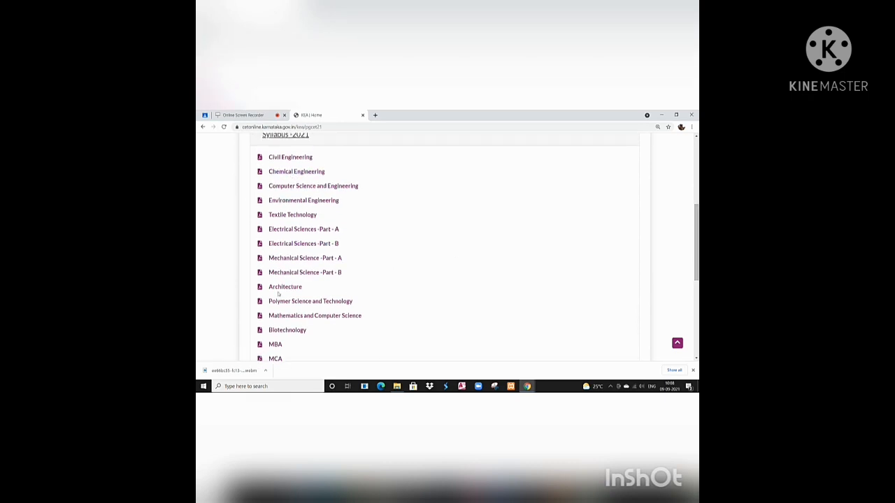
mouse_move(286, 330)
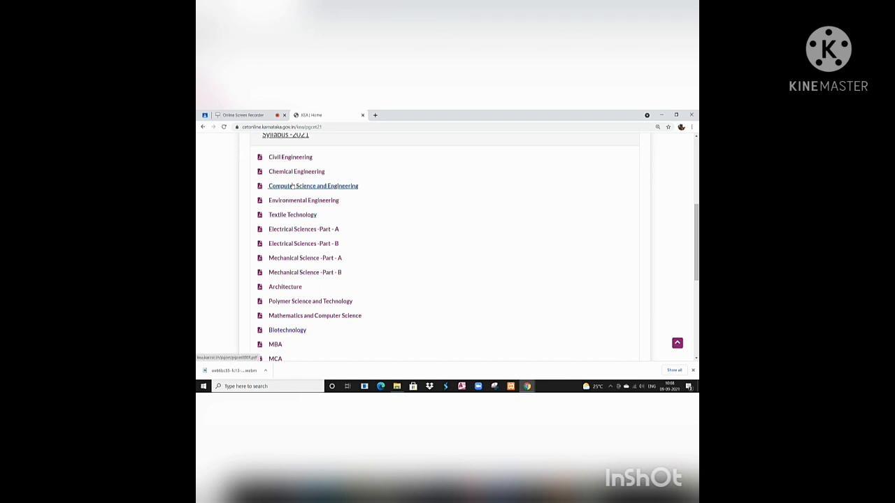
scroll("down", 3)
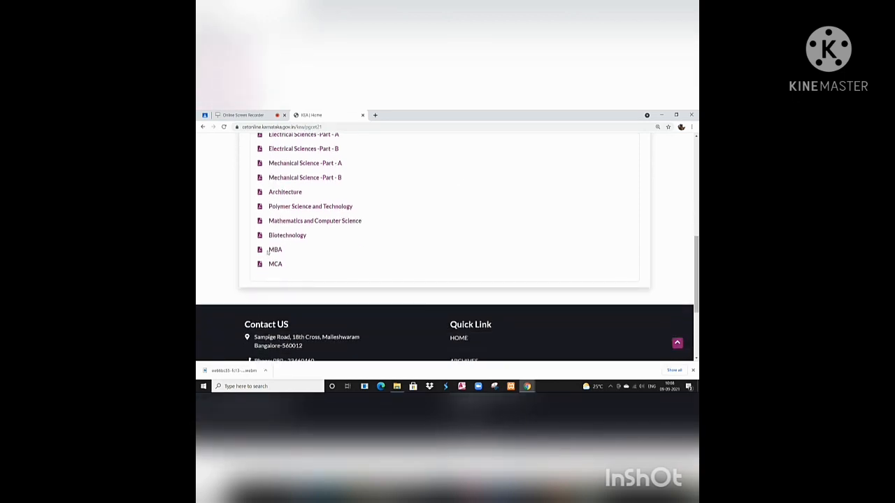
mouse_move(274, 249)
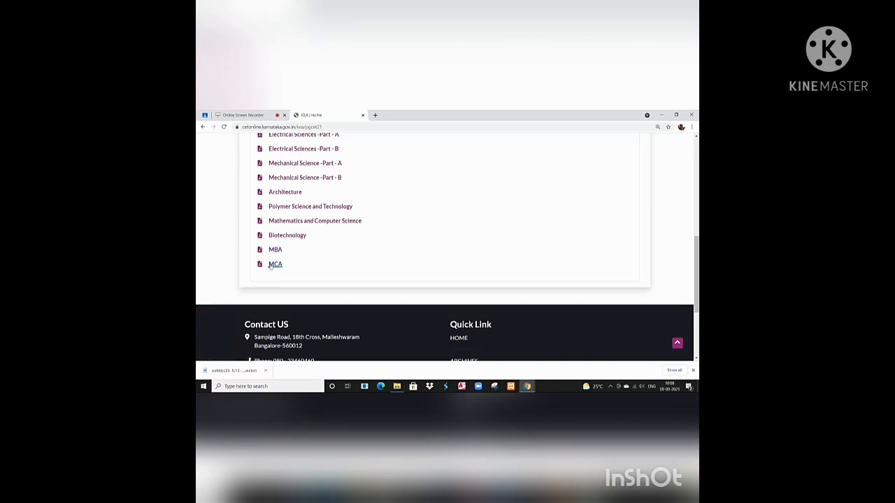
mouse_move(274, 263)
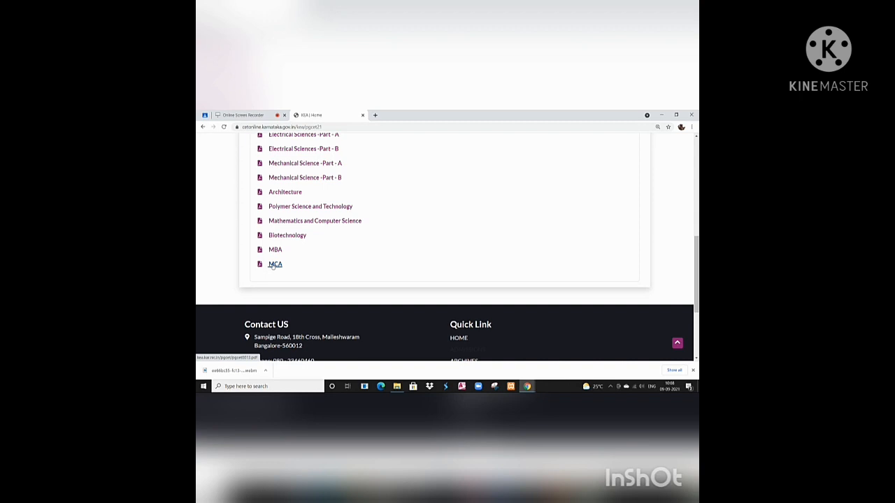
Step: Open the MCA syllabus PDF from the Syllabus-2021 list
left_click(275, 263)
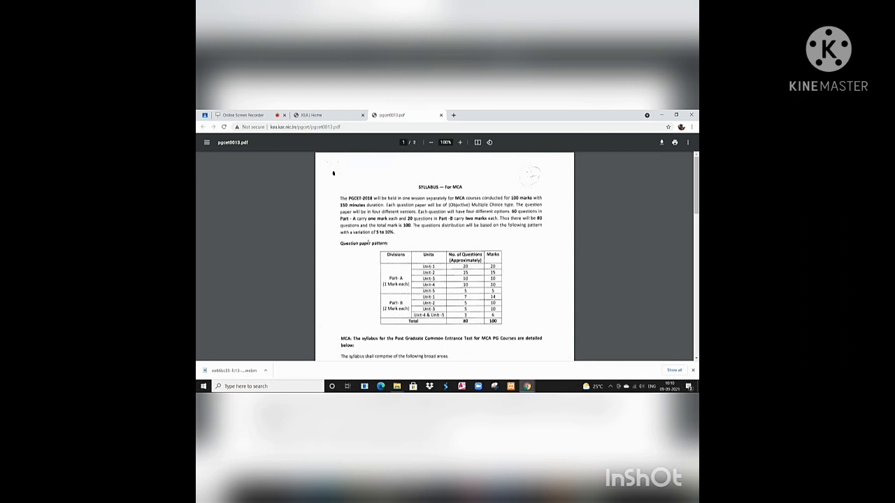
mouse_move(671, 236)
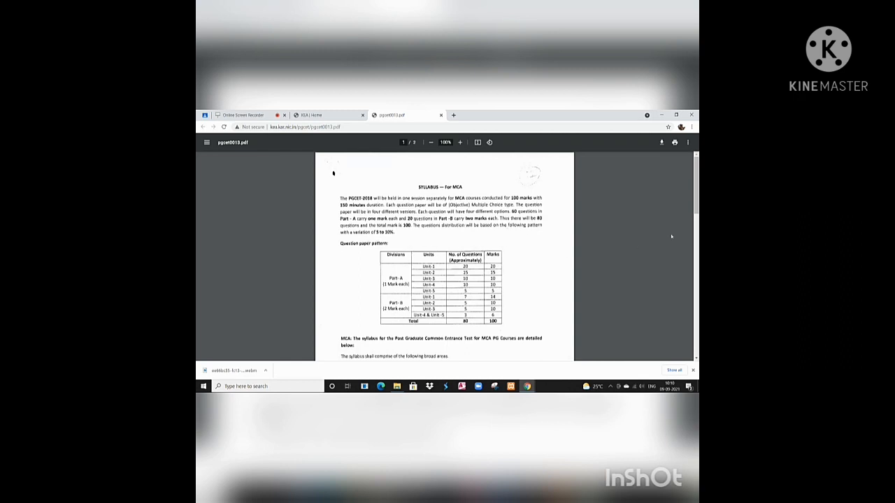
Step: Scroll past the question paper pattern table to Unit 2 Computer Awareness on page 2
scroll("down", 3)
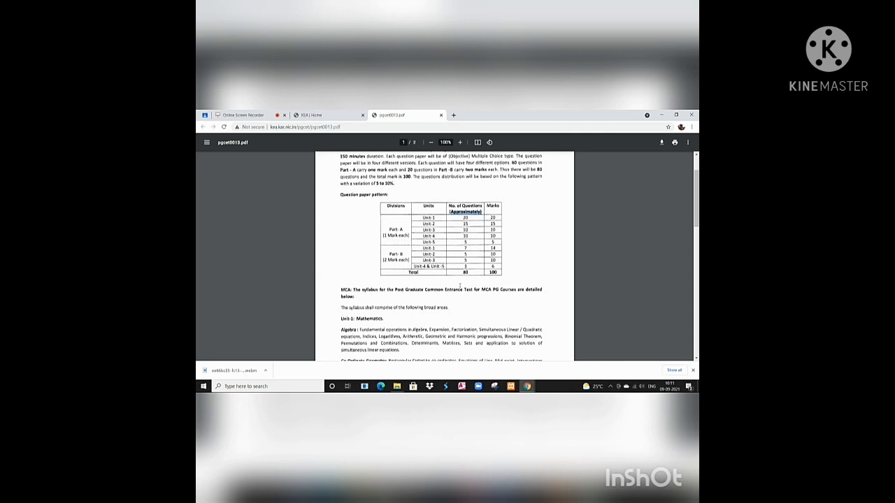
mouse_move(486, 283)
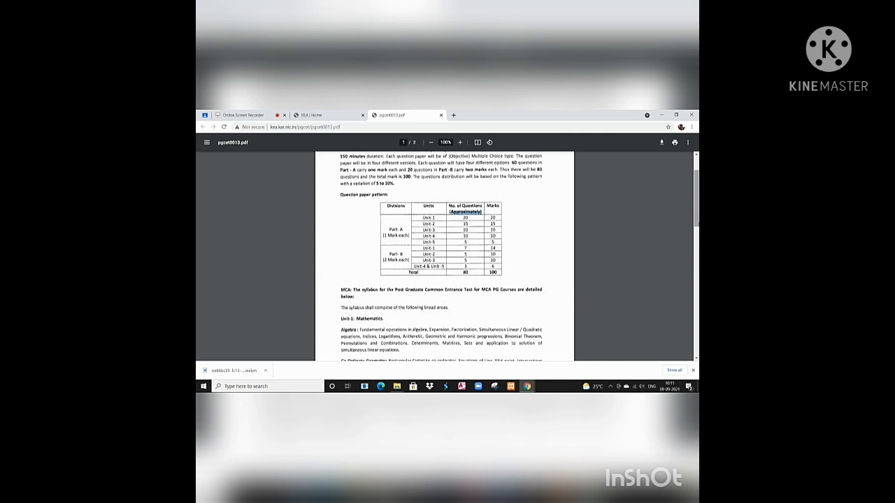
scroll("down", 3)
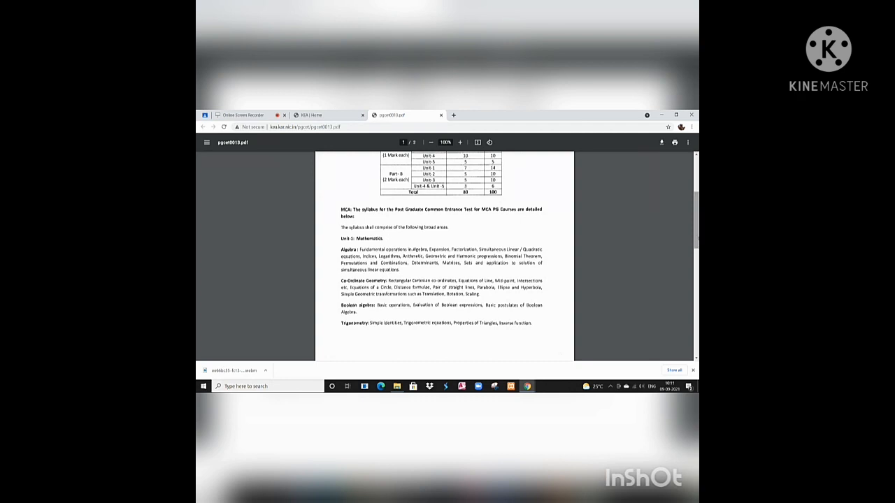
scroll("down", 3)
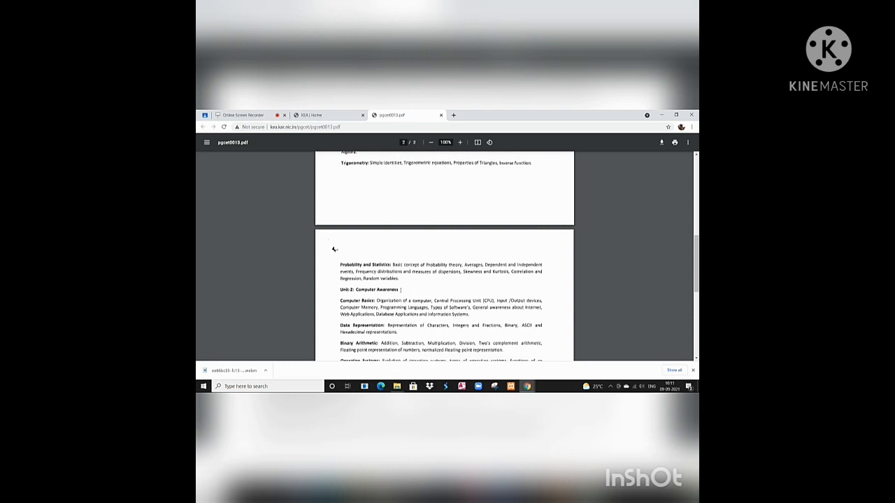
mouse_move(428, 292)
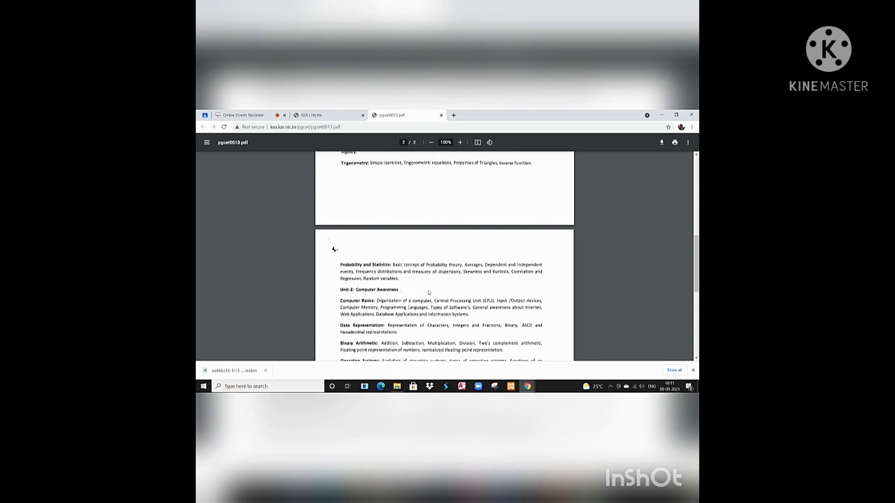
Step: Zoom in and scroll between the Probability and Statistics topics and the Unit-2 Computer Awareness section
left_click(458, 142)
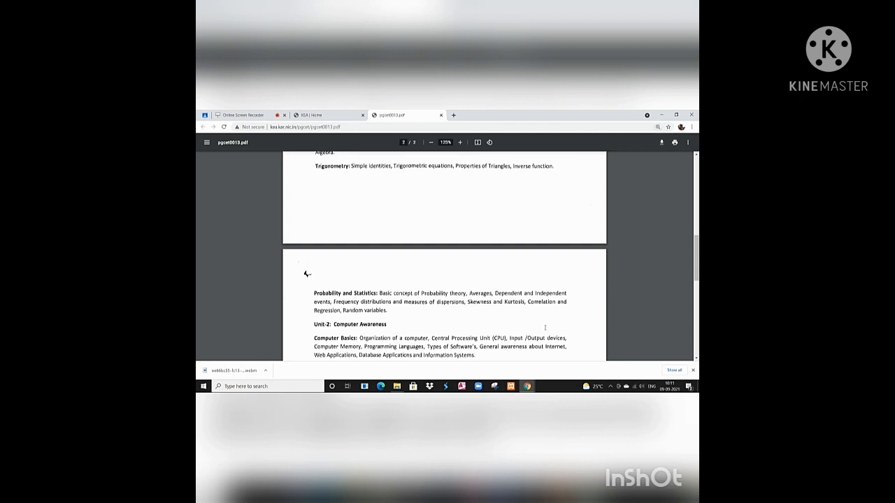
scroll("down", 3)
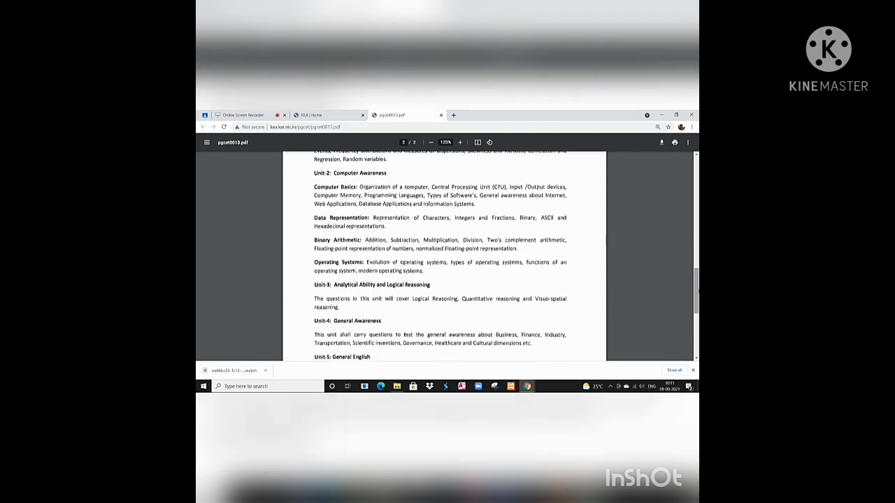
scroll("down", 3)
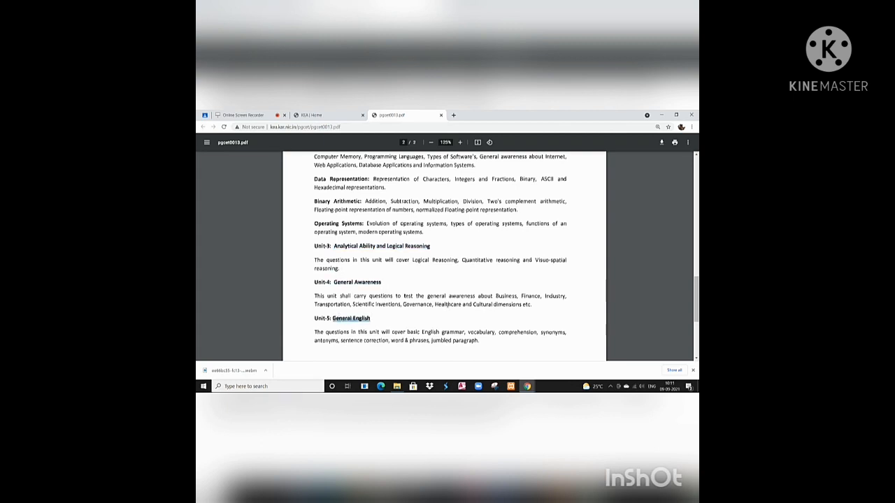
scroll("up", 3)
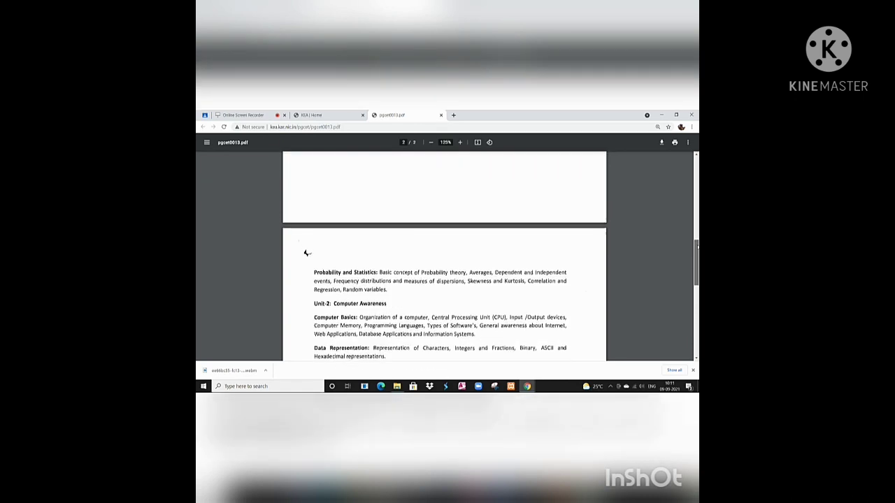
scroll("up", 3)
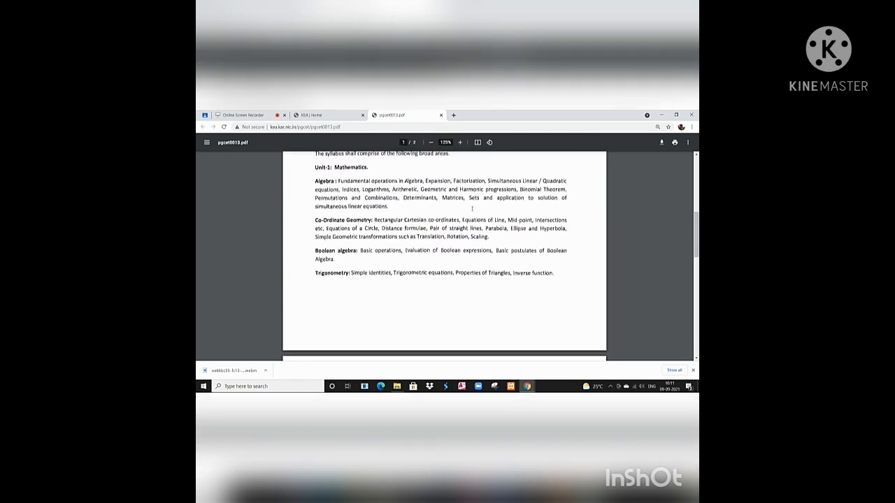
mouse_move(656, 304)
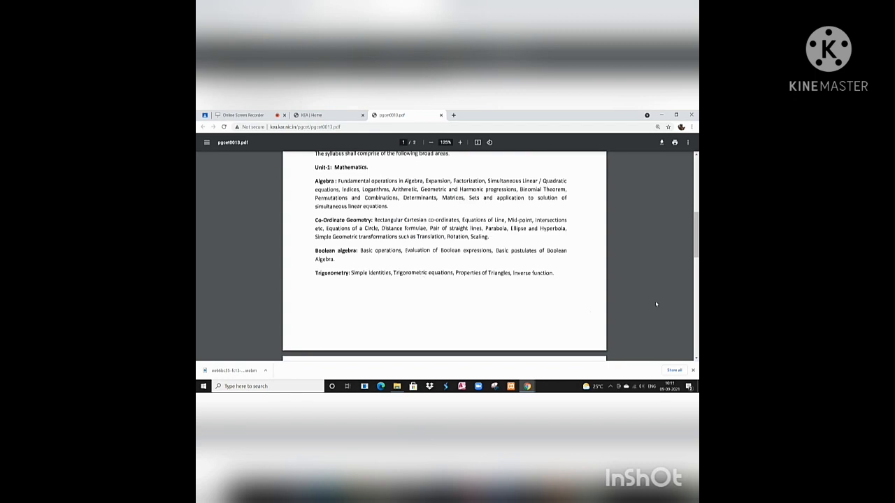
scroll("down", 3)
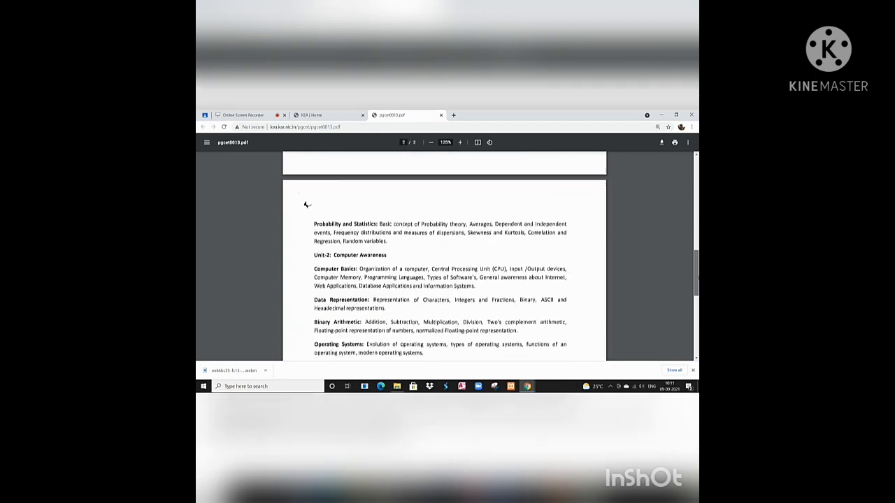
scroll("down", 3)
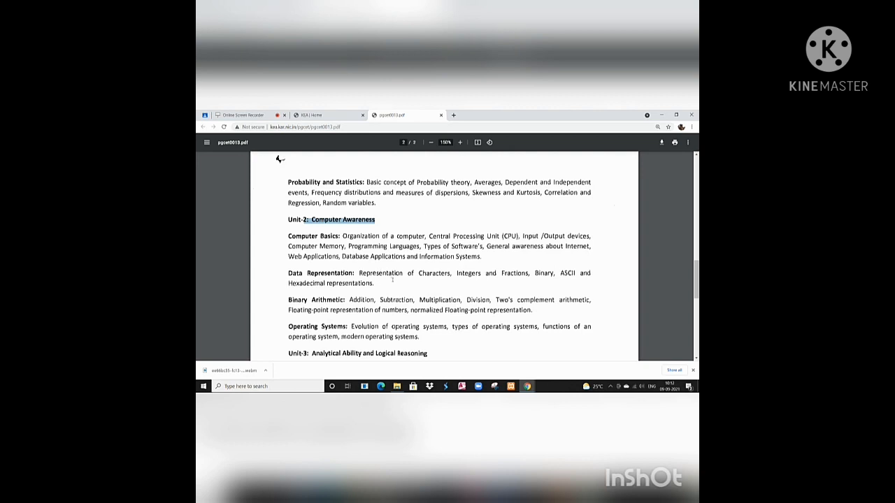
scroll("down", 3)
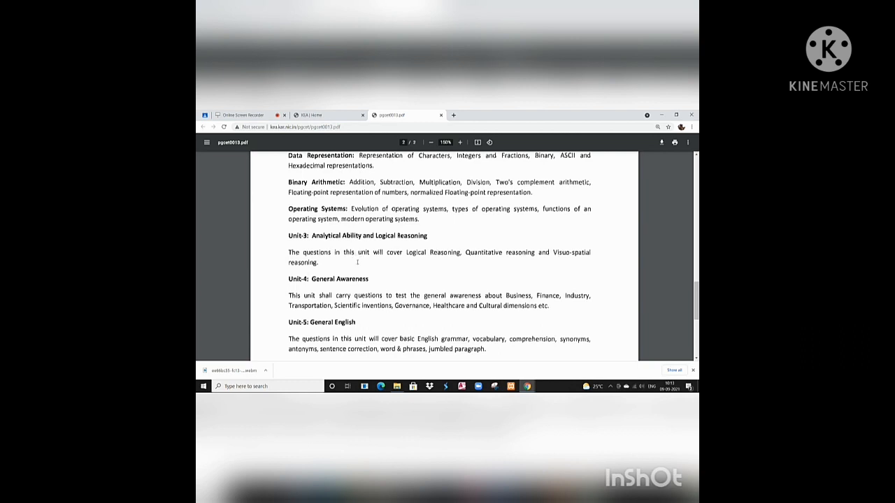
mouse_move(324, 263)
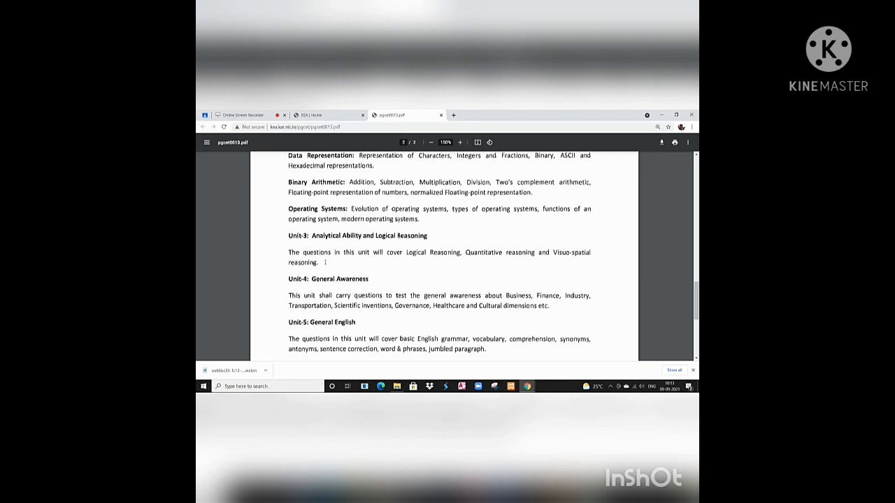
mouse_move(446, 254)
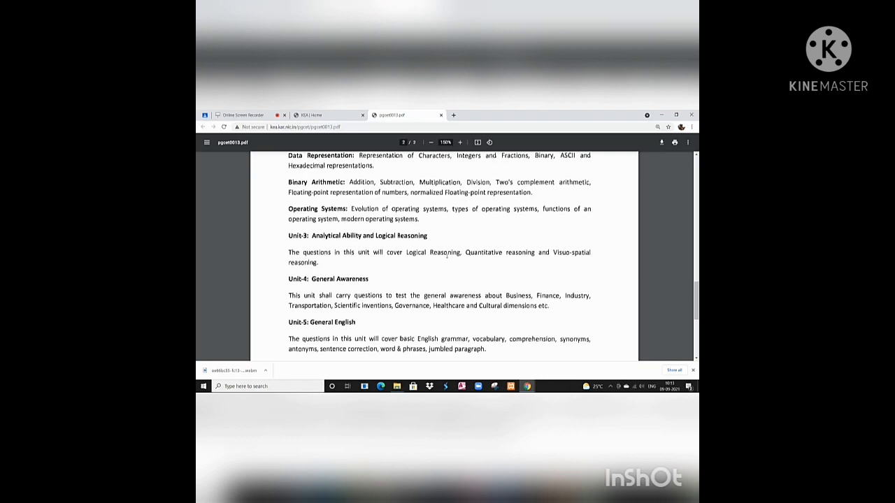
mouse_move(422, 276)
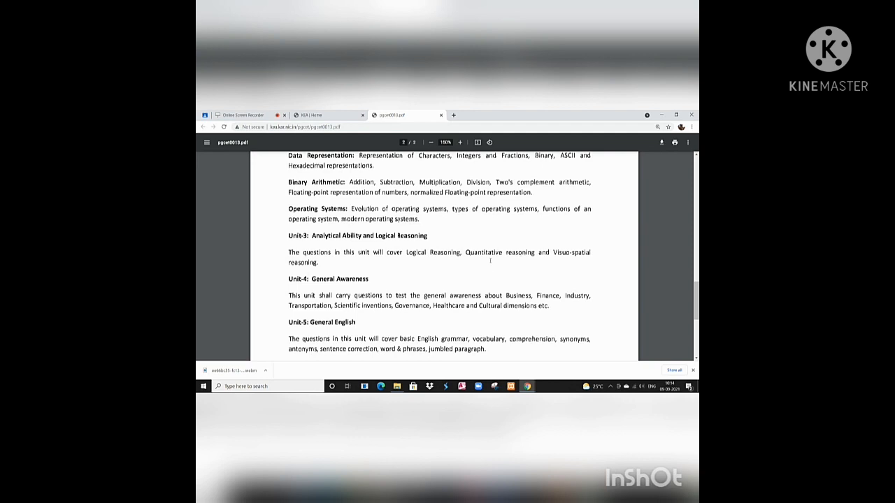
mouse_move(397, 268)
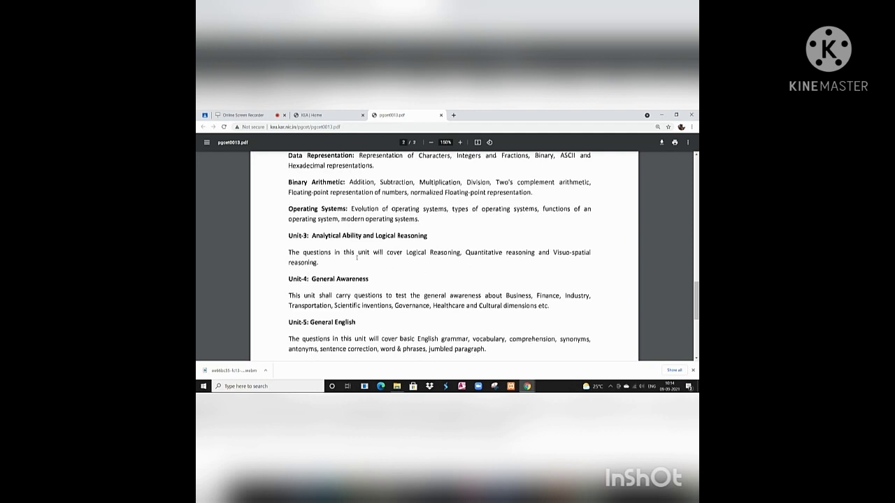
mouse_move(475, 268)
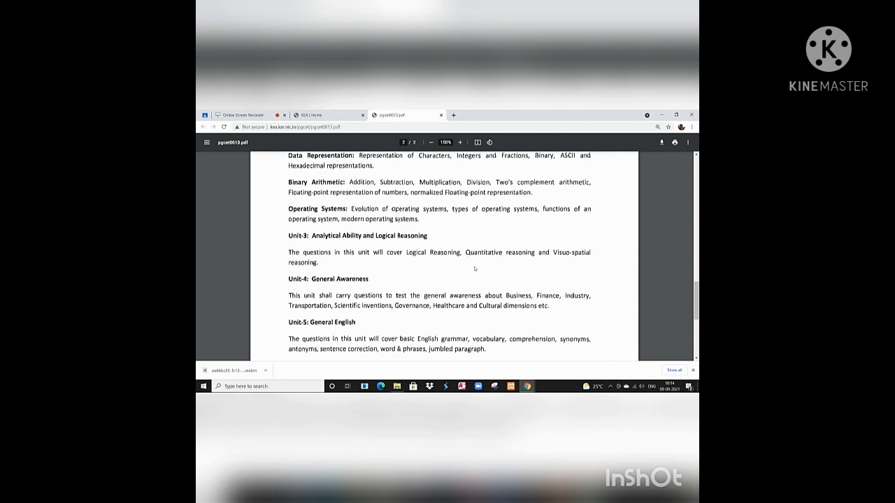
mouse_move(432, 262)
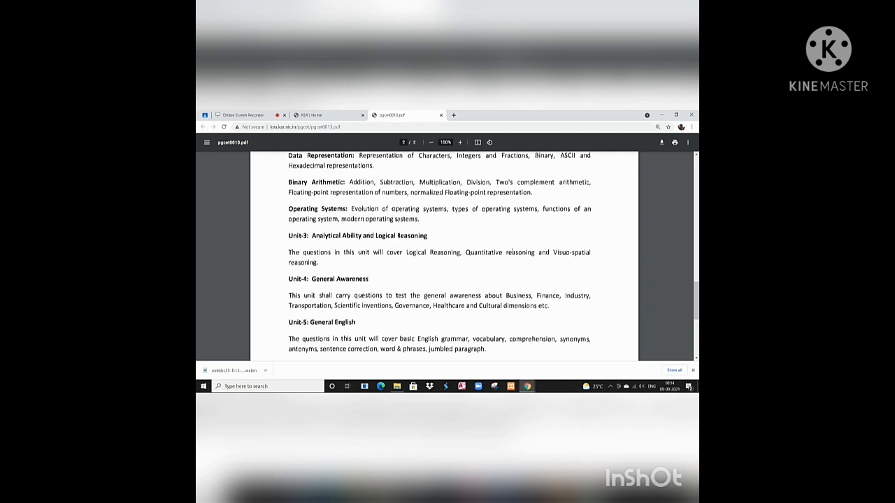
mouse_move(464, 268)
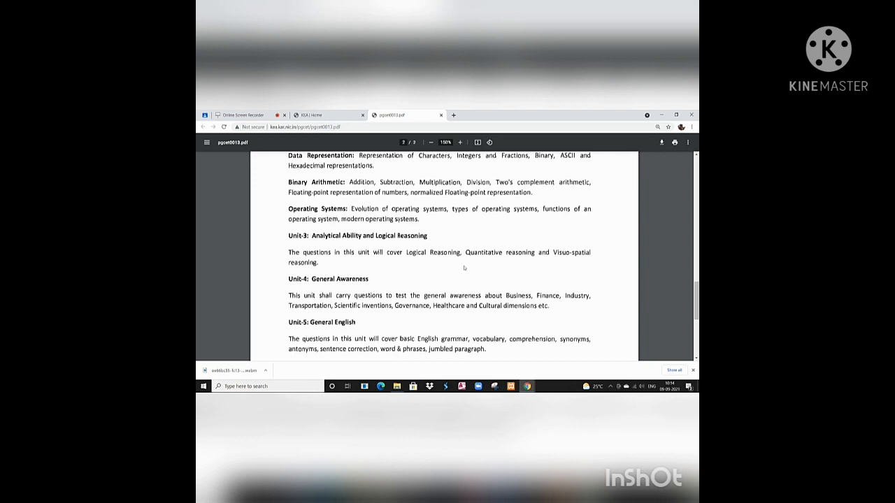
mouse_move(526, 256)
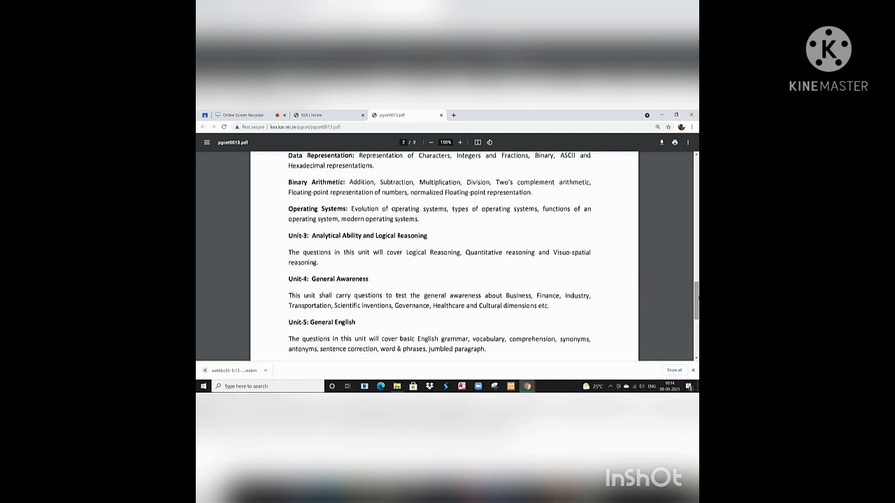
scroll("down", 3)
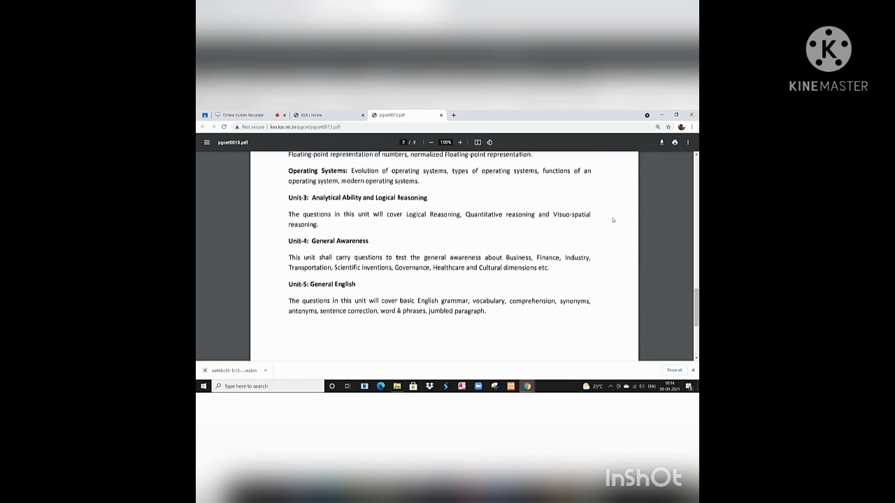
mouse_move(590, 234)
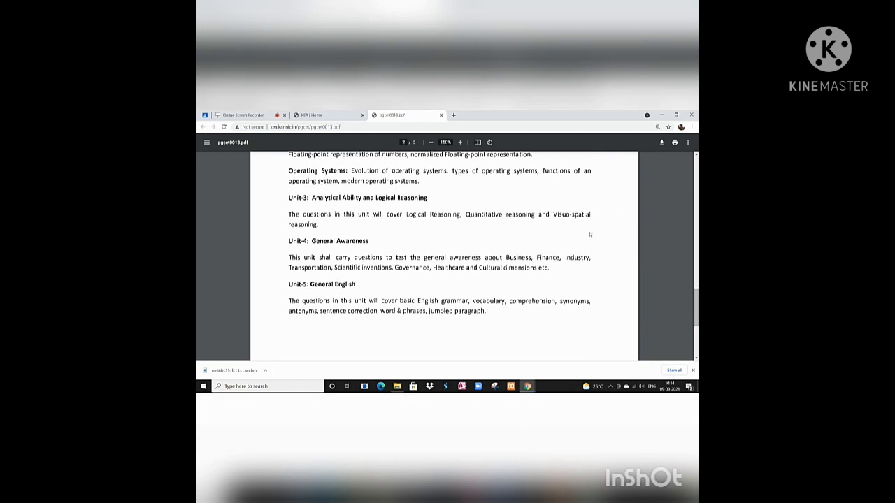
mouse_move(377, 246)
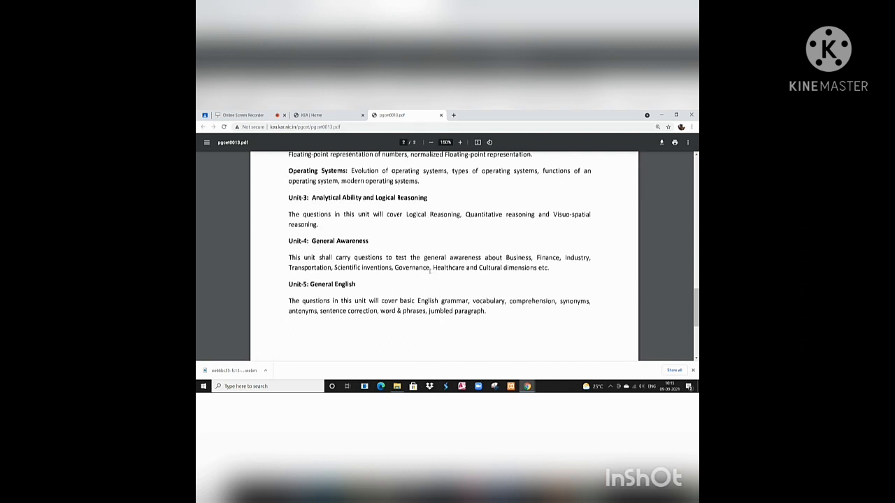
mouse_move(537, 290)
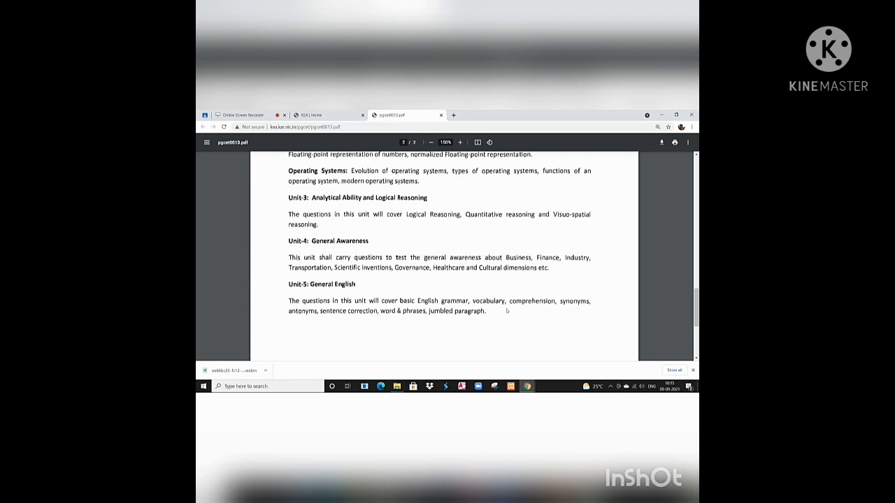
scroll("up", 3)
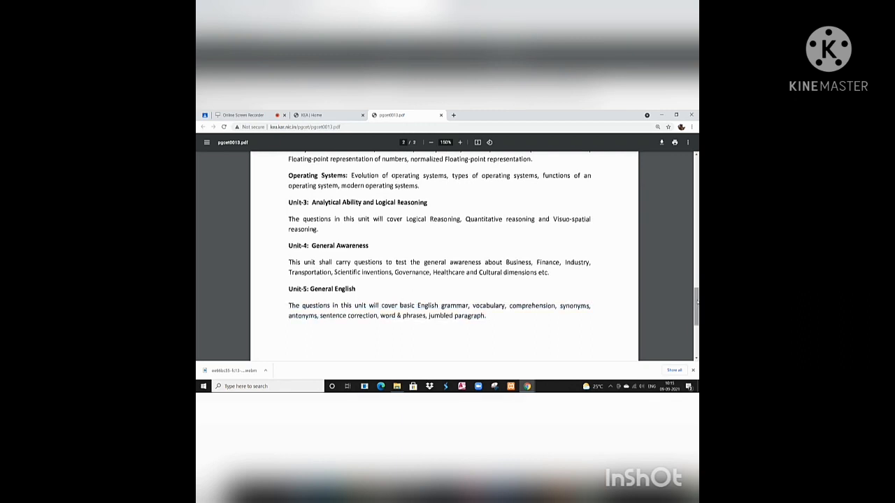
scroll("up", 3)
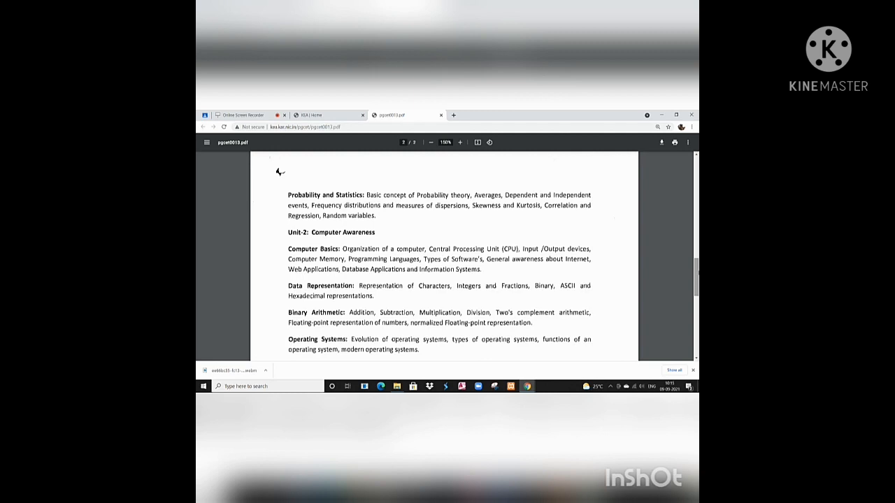
Step: Scroll back up to page 1 showing Unit-1 Mathematics topics
scroll("up", 3)
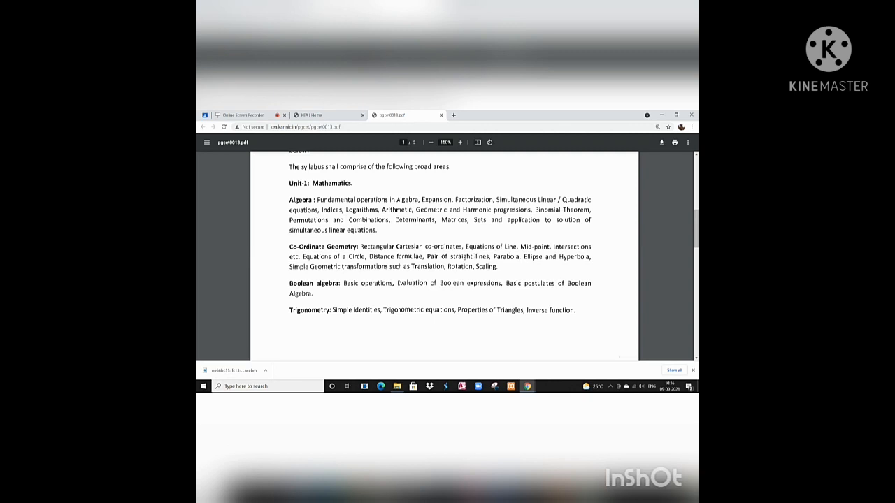
Step: Scroll through the question paper pattern and the page 2 units, then back toward Unit-1 Mathematics
scroll("down", 3)
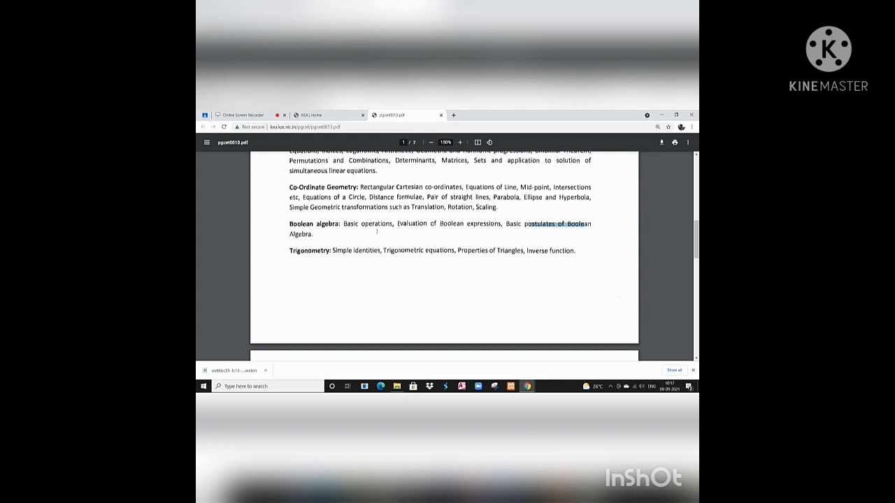
scroll("down", 3)
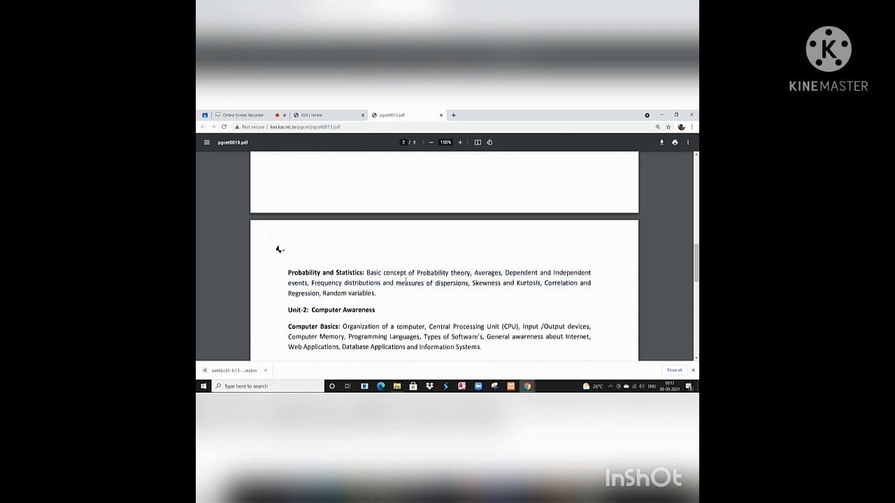
scroll("down", 3)
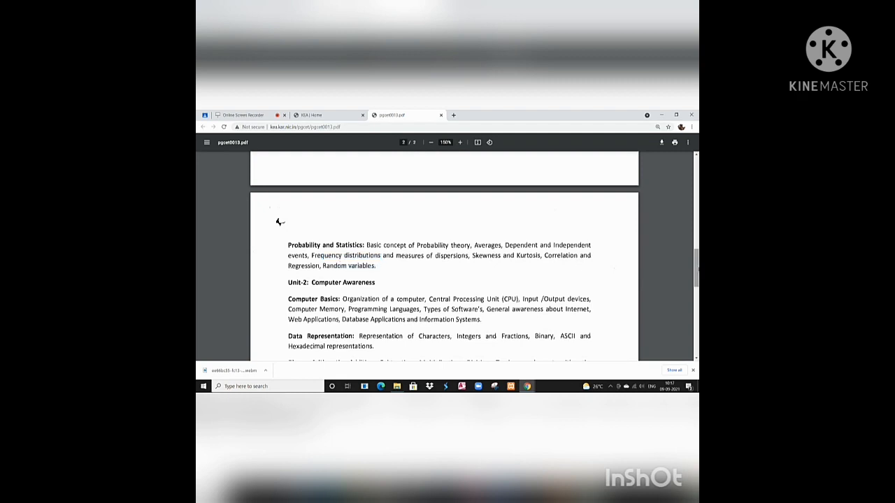
scroll("down", 3)
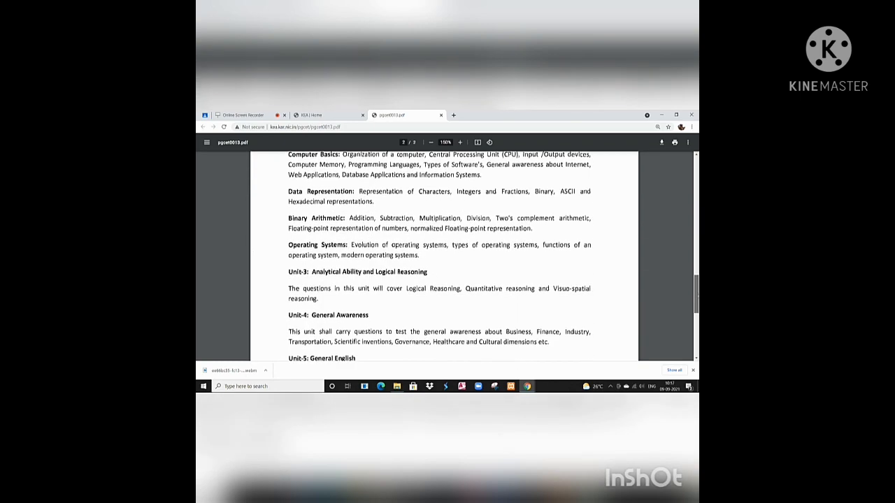
scroll("up", 3)
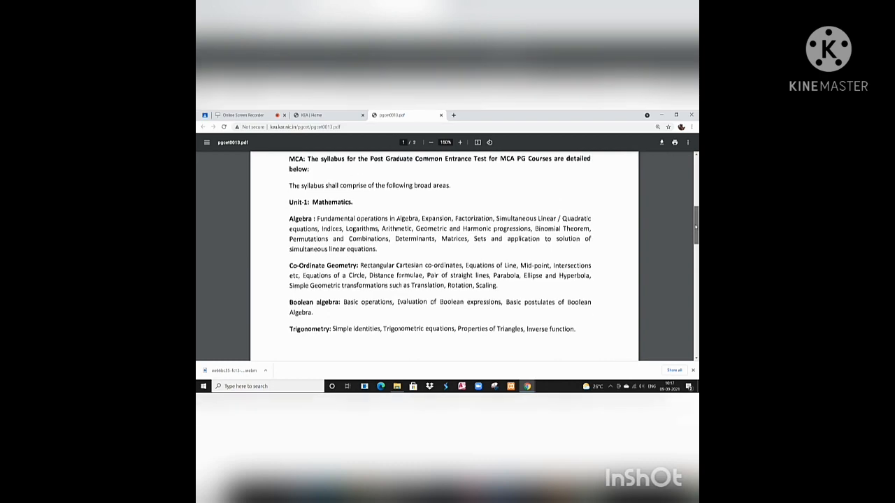
scroll("up", 3)
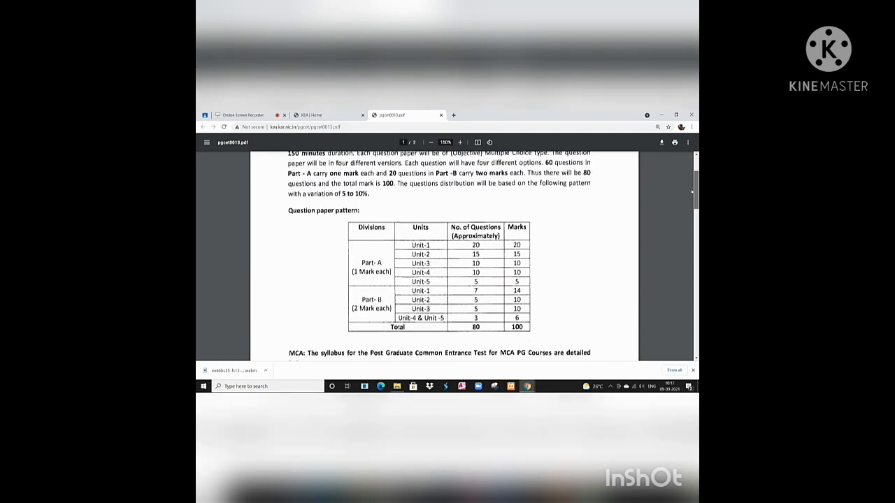
scroll("down", 3)
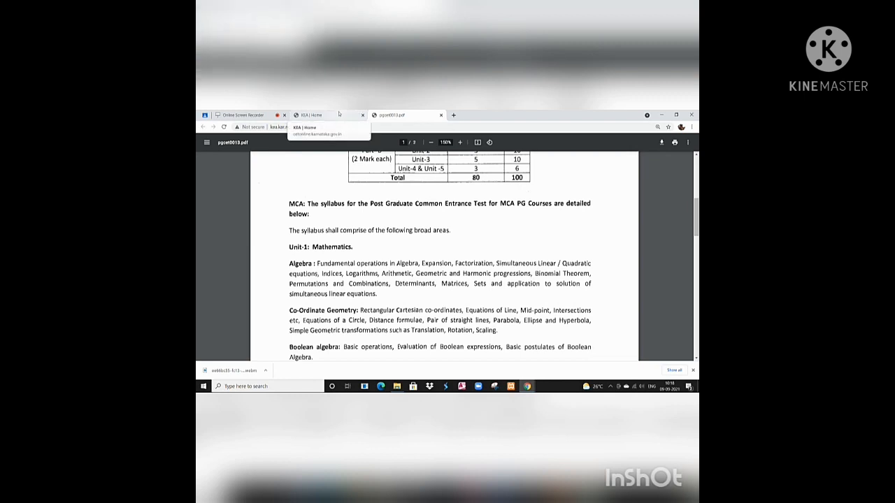
Step: Return to the KEA PG CET-2021 tab and expand the PGCET-2020 Question Paper list
left_click(310, 114)
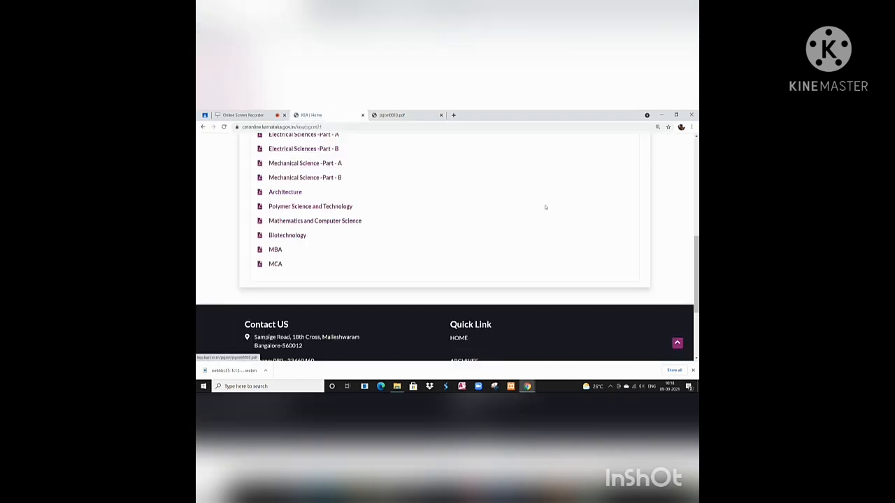
scroll("up", 3)
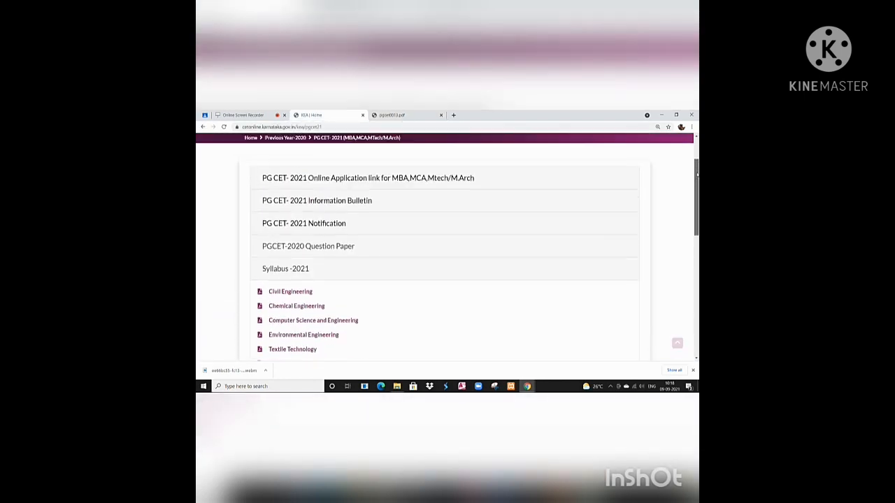
left_click(308, 246)
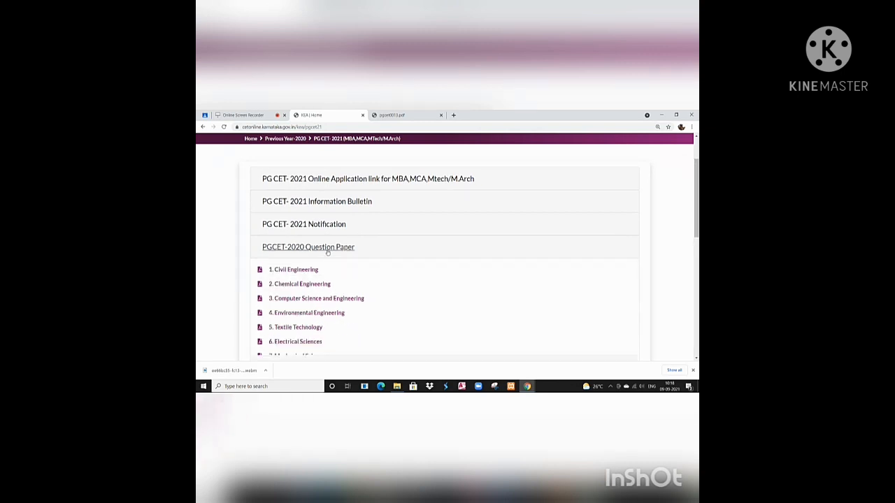
Step: Open the '13. MCA' 2020 question paper PDF from the list
scroll("down", 3)
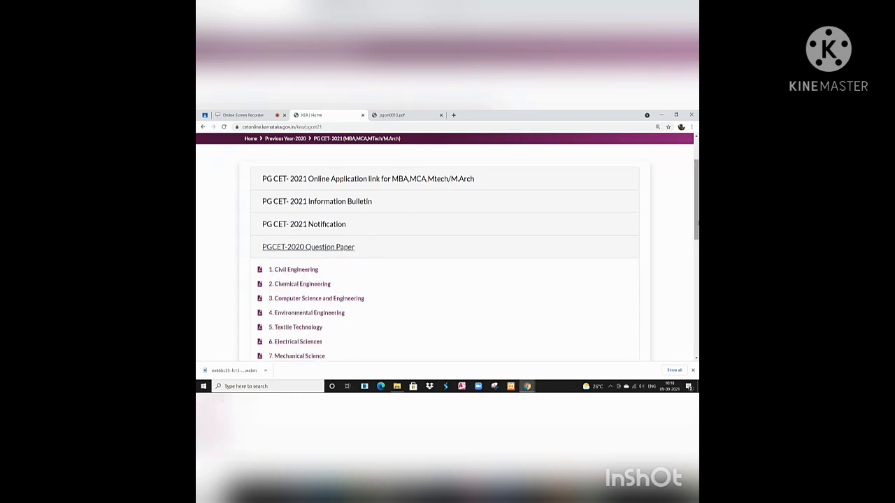
scroll("down", 3)
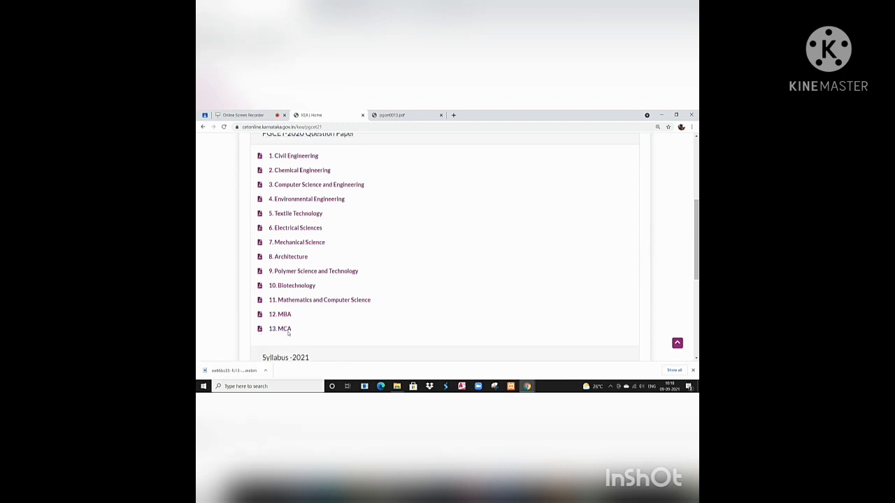
left_click(279, 329)
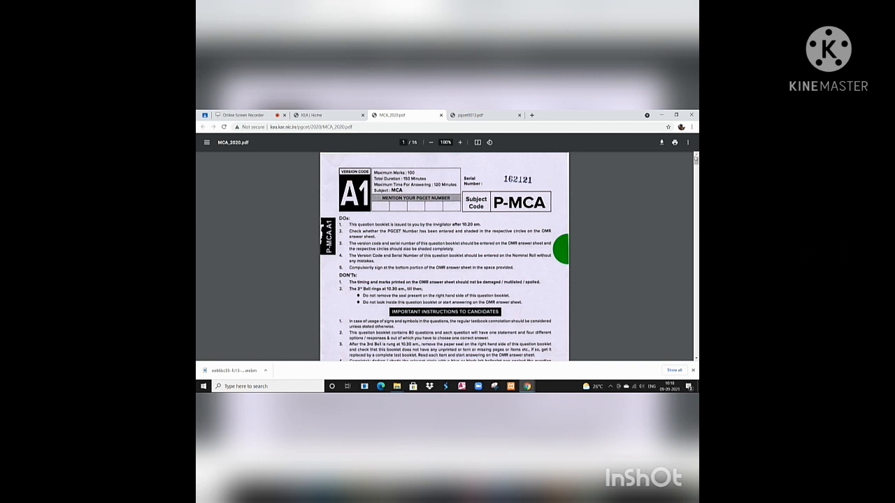
Step: Zoom in on MCA_2020.pdf and browse through its question pages
scroll("down", 3)
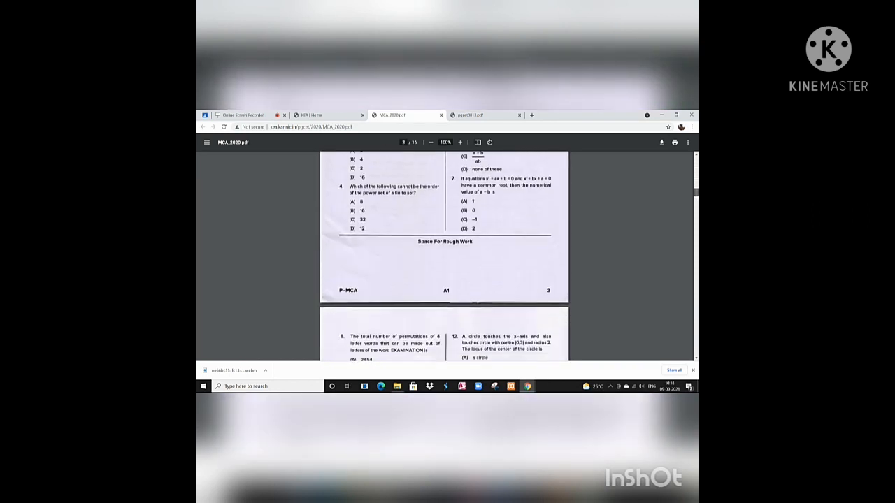
scroll("down", 3)
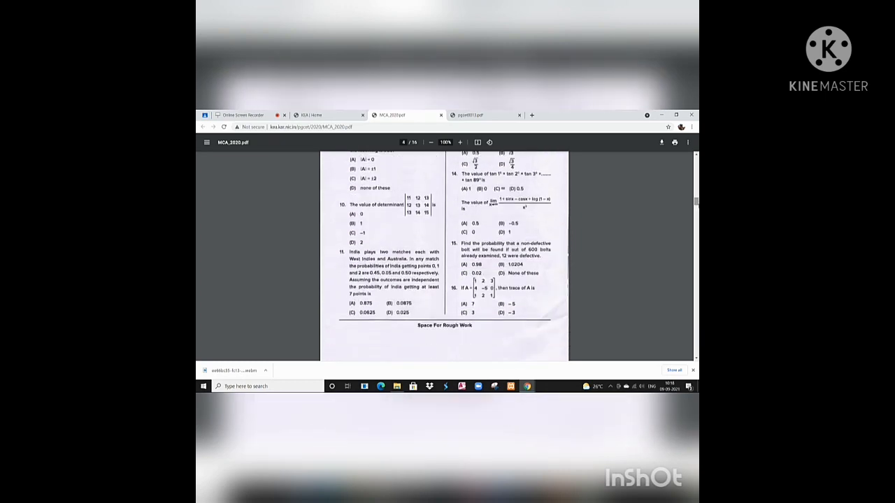
left_click(459, 143)
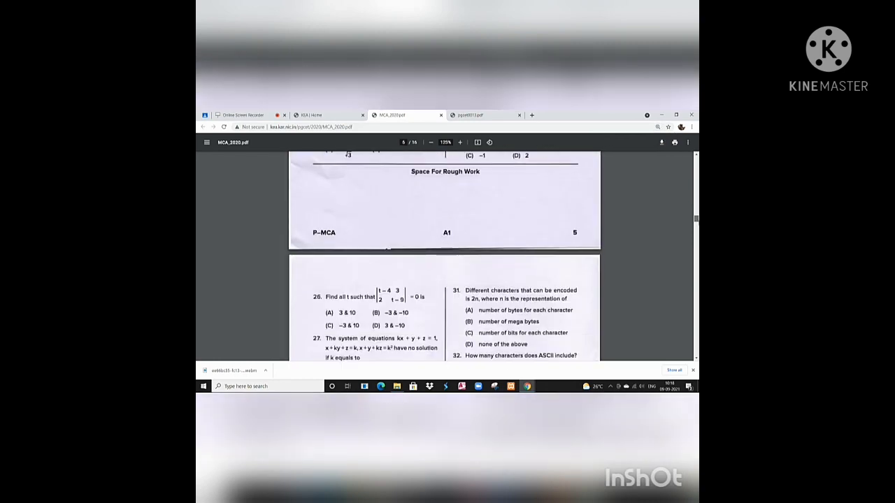
scroll("down", 3)
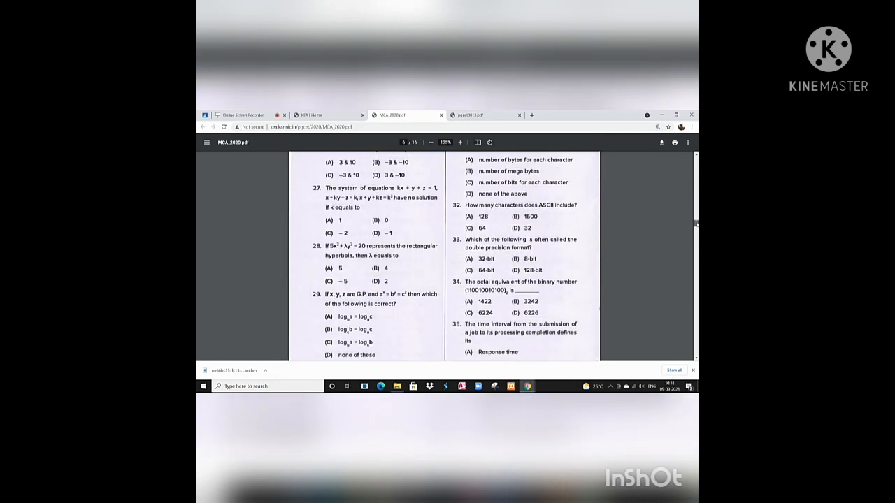
scroll("down", 3)
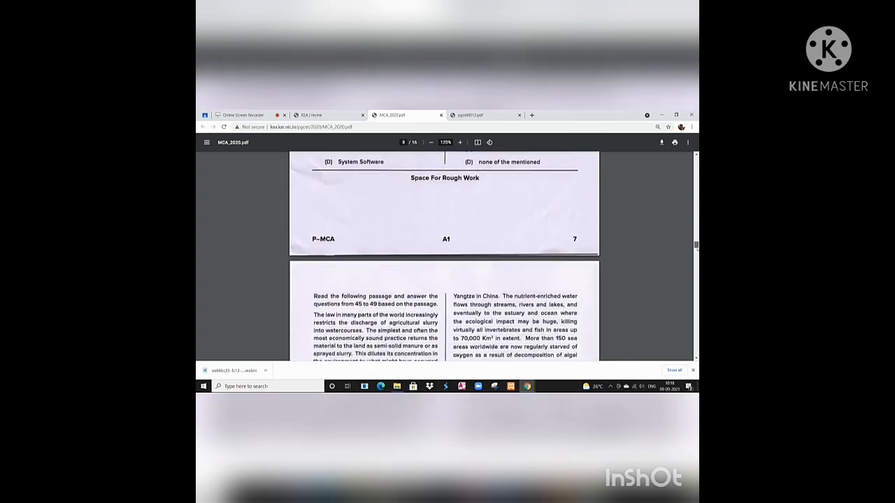
scroll("down", 3)
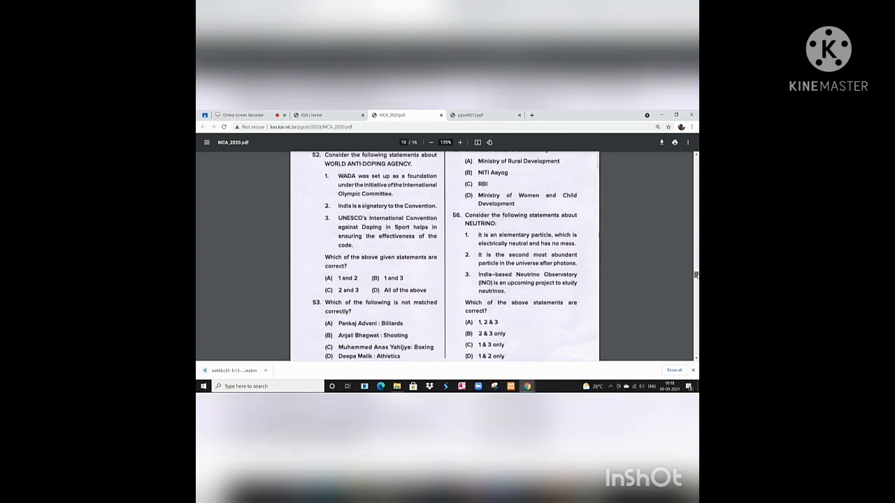
scroll("down", 3)
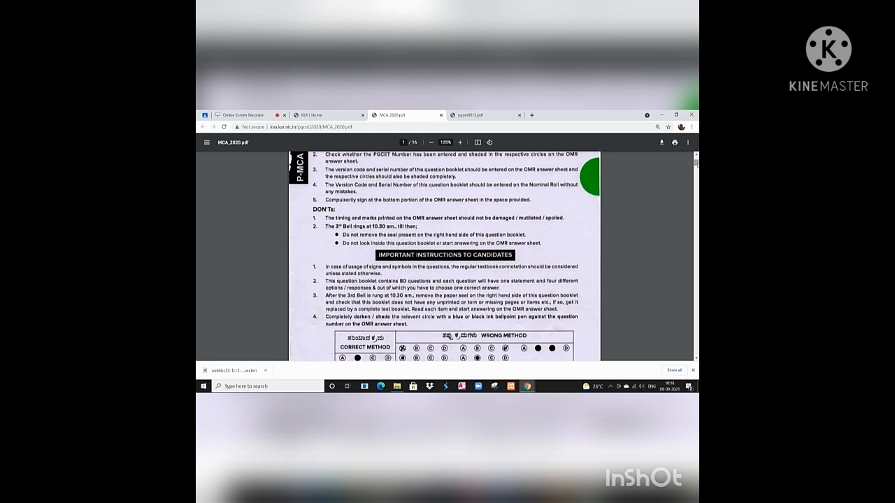
scroll("up", 3)
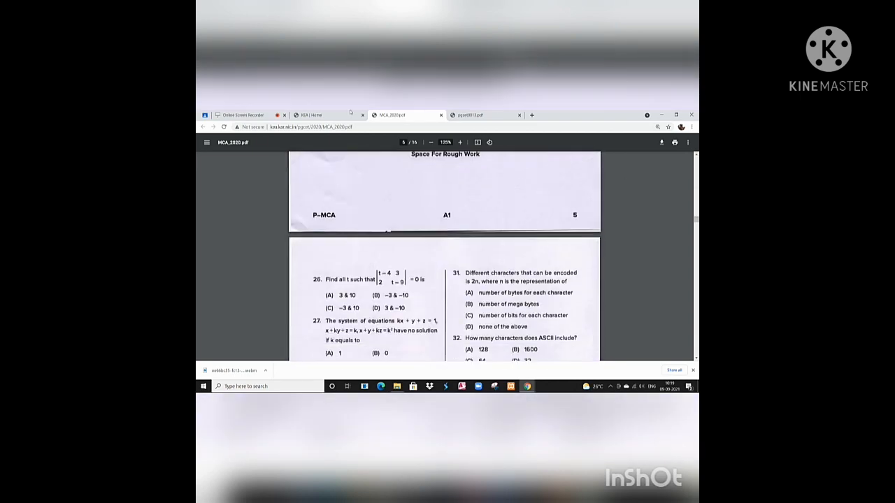
Step: Switch back to the KEA website tab with the question paper list
left_click(310, 115)
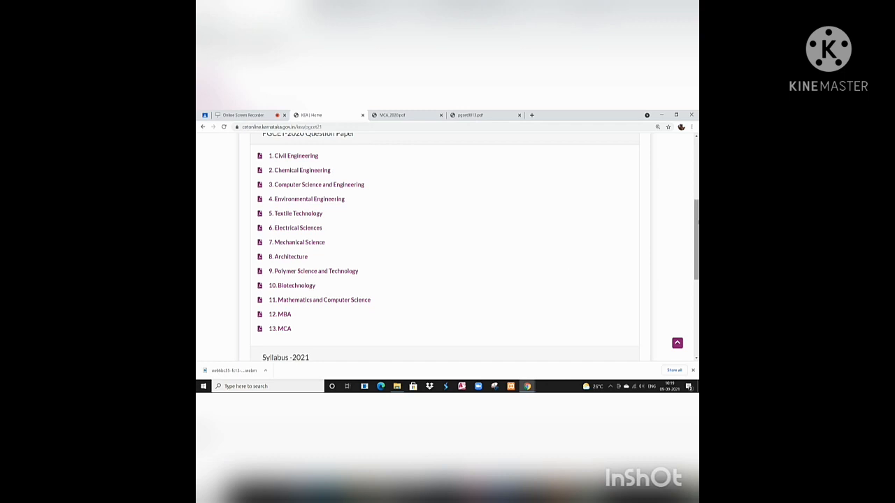
Step: View and select the KEA contact phone number in the footer, then switch to the ScreenApp tab
scroll("down", 3)
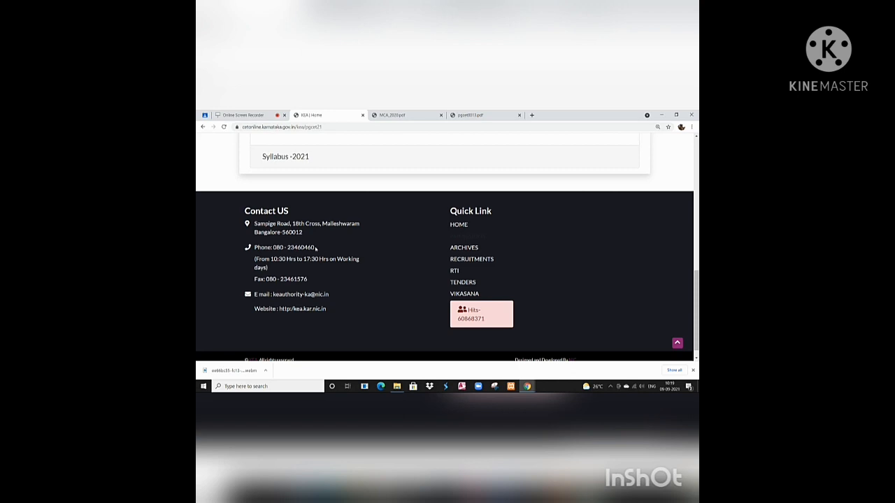
double_click(294, 246)
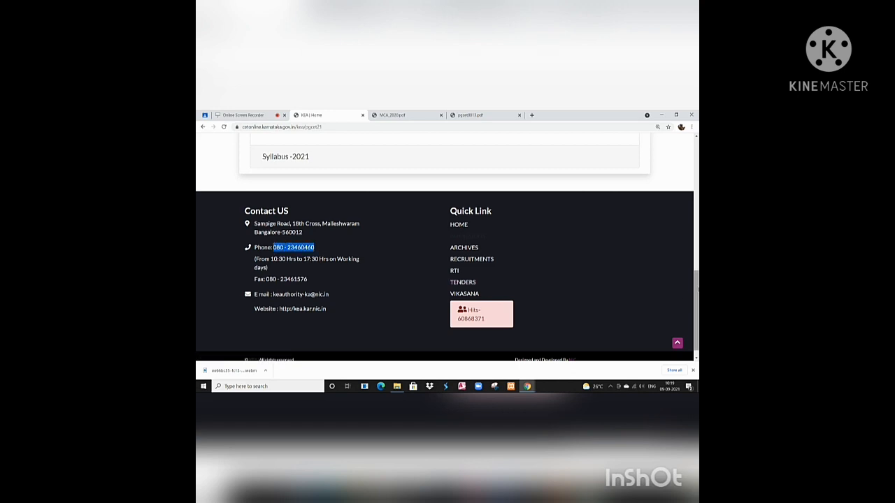
scroll("up", 3)
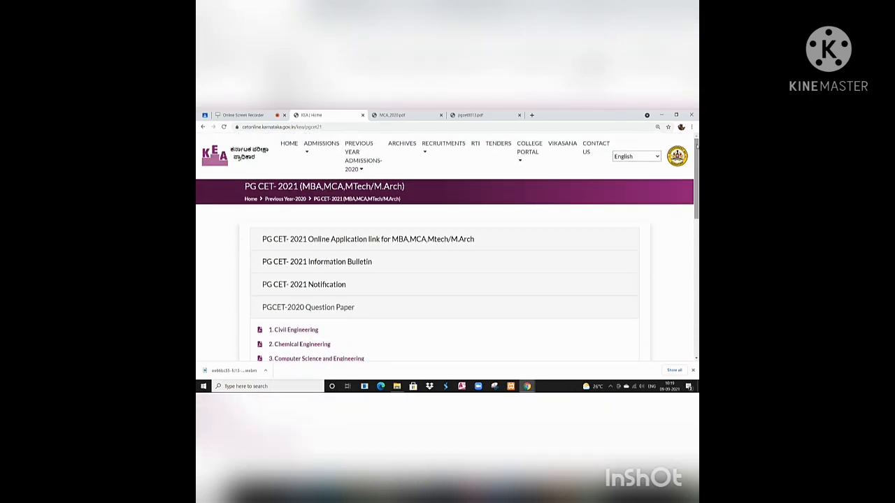
mouse_move(350, 219)
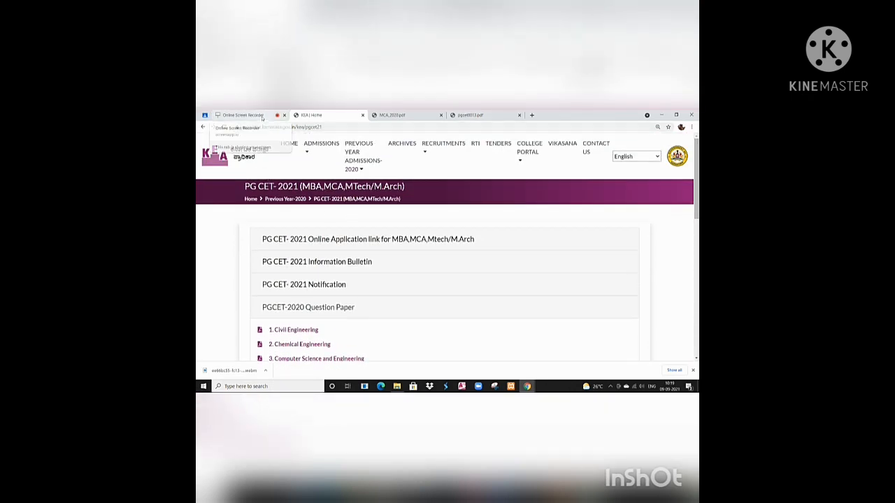
left_click(240, 115)
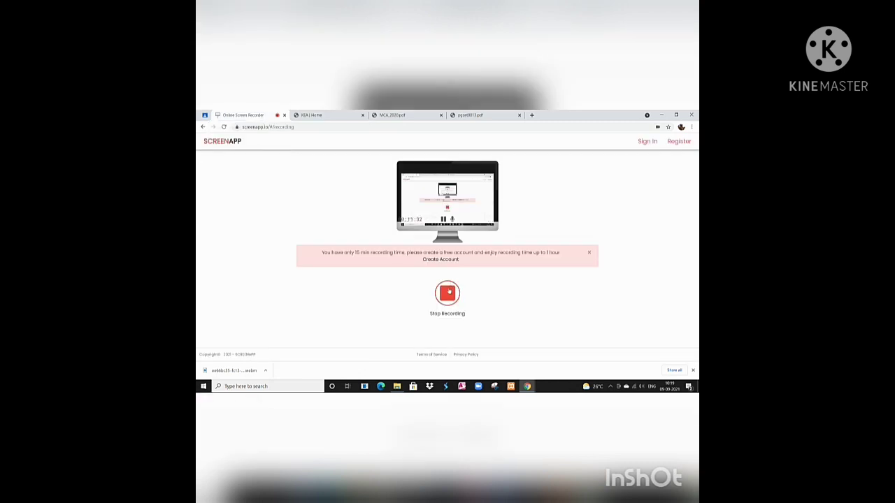